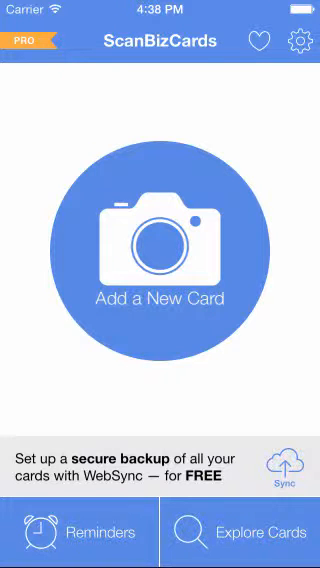
Enter Explore Cards to reach the Folders list.
{"action": "left_click", "coordinate": [256, 532]}
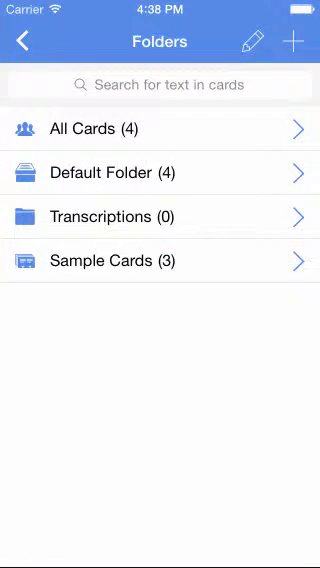
Create a new folder named 'test'.
{"action": "left_click", "coordinate": [292, 40]}
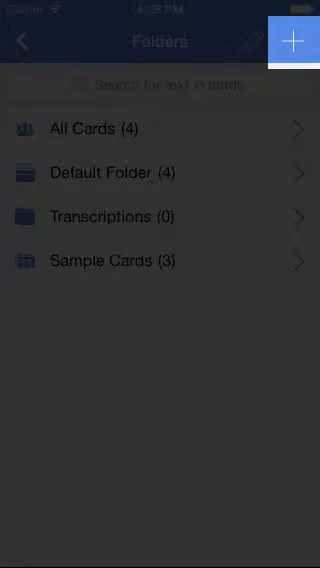
{"action": "left_click", "coordinate": [292, 40]}
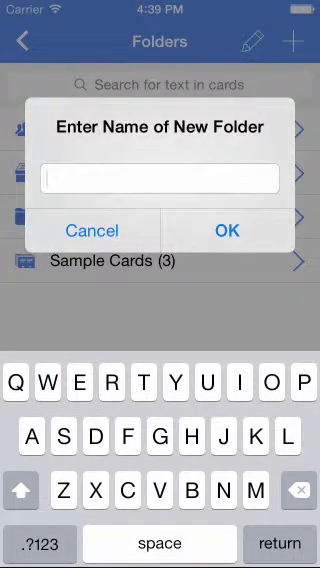
{"action": "type", "text": "test"}
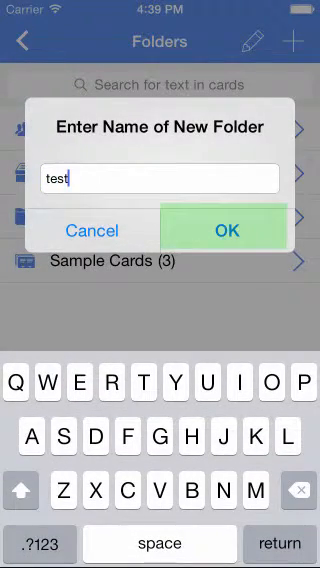
{"action": "left_click", "coordinate": [228, 230]}
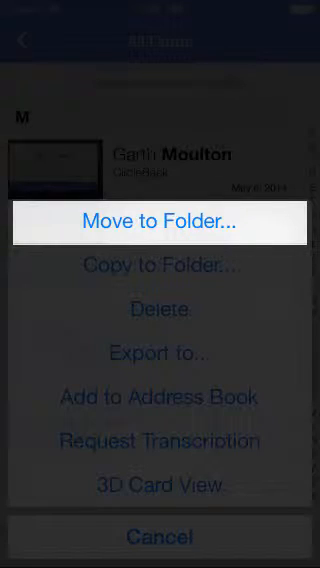
Start a Move to Folder action to bring up the card picker.
{"action": "left_click", "coordinate": [160, 220]}
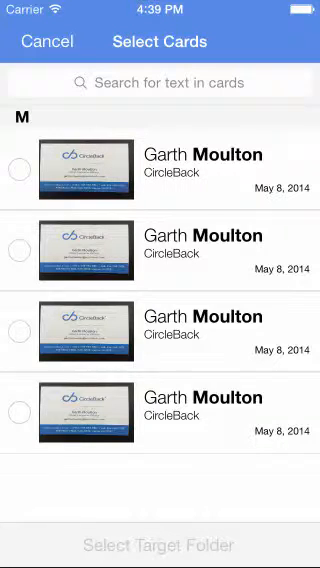
{"action": "left_click", "coordinate": [18, 164]}
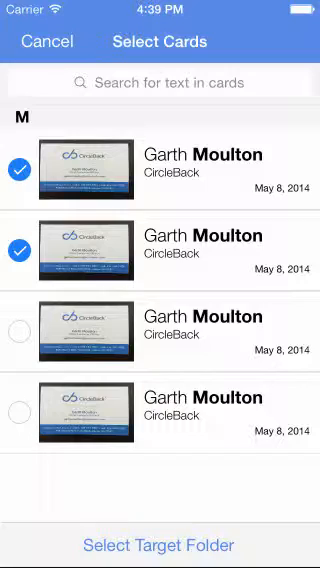
{"action": "left_click", "coordinate": [160, 544]}
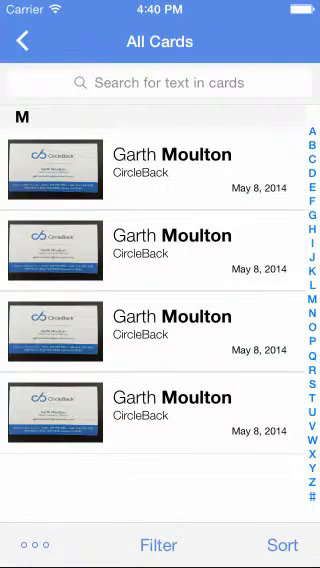
Return to Folders and view the test folder holding the two moved cards.
{"action": "left_click", "coordinate": [24, 40]}
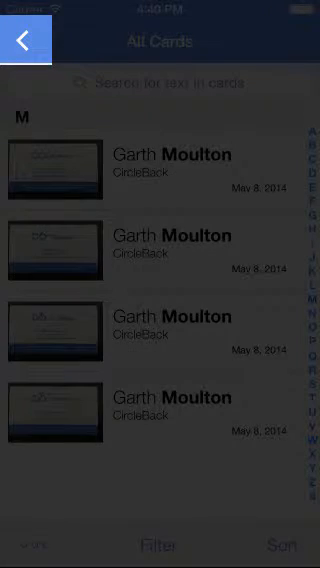
{"action": "left_click", "coordinate": [22, 40]}
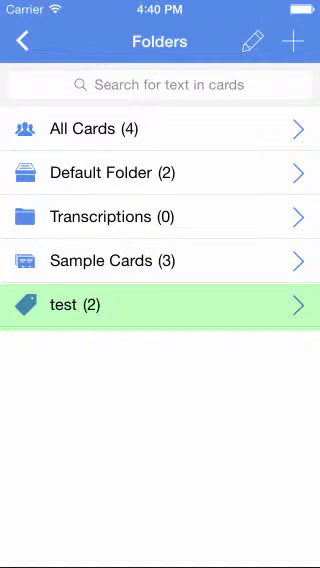
{"action": "left_click", "coordinate": [160, 304]}
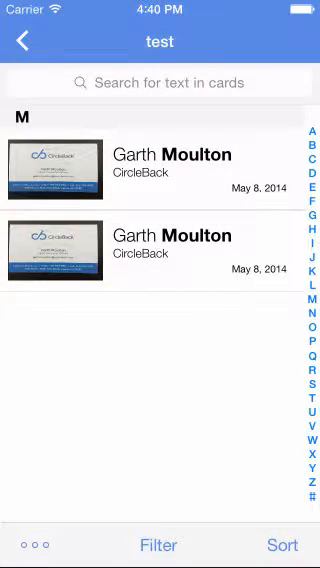